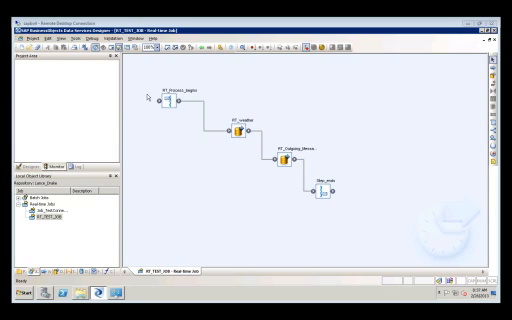
pyautogui.moveTo(170, 80)
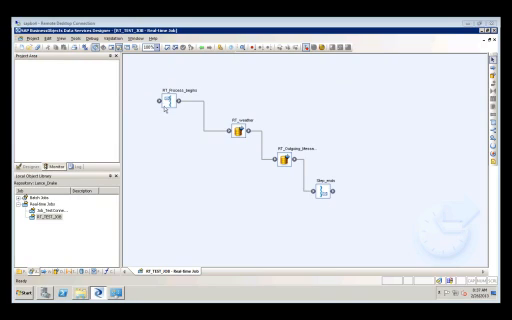
pyautogui.moveTo(178, 124)
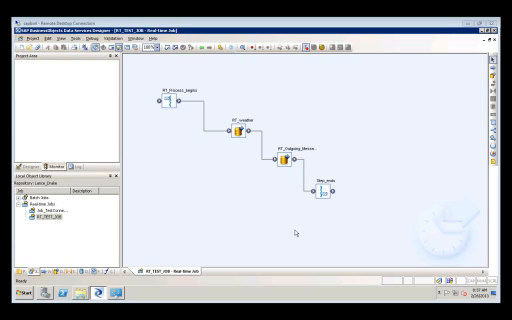
pyautogui.moveTo(330, 192)
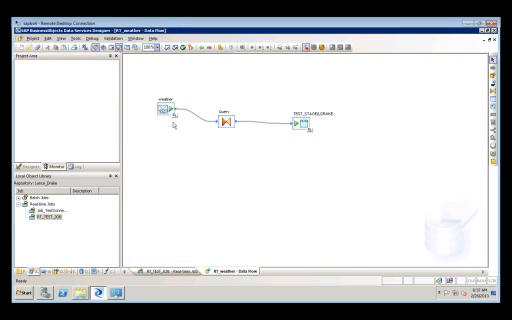
pyautogui.moveTo(258, 136)
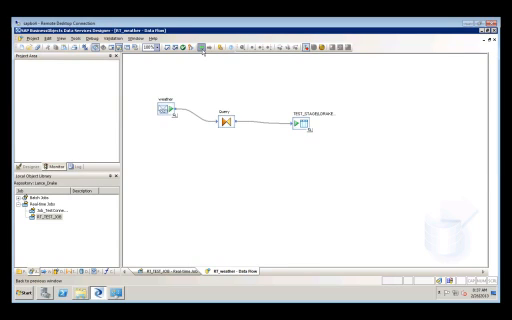
# Step: Switch the workspace to the row-generation data flow
pyautogui.click(158, 268)
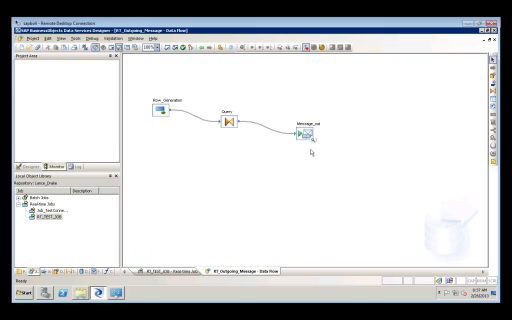
pyautogui.moveTo(304, 148)
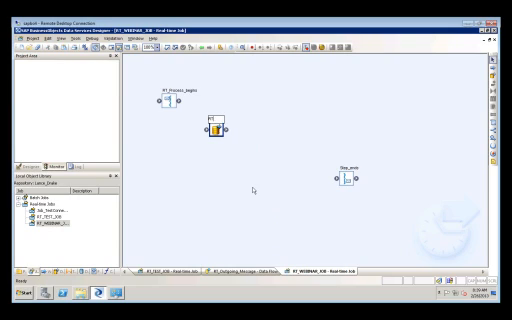
# Step: Place the XML schema as a message target in the data flow and bring up the query's mappings
pyautogui.click(212, 118)
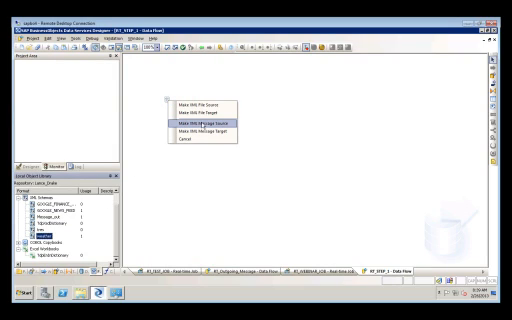
pyautogui.click(192, 126)
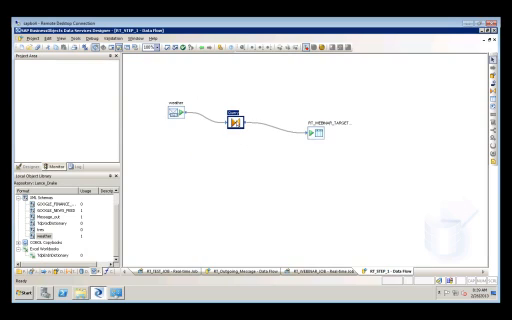
pyautogui.doubleClick(238, 120)
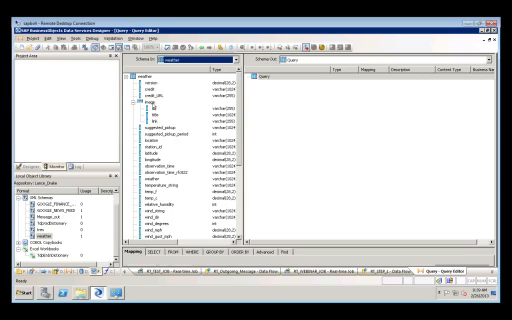
# Step: Map fields from the incoming XML message schema into the query output
pyautogui.click(164, 138)
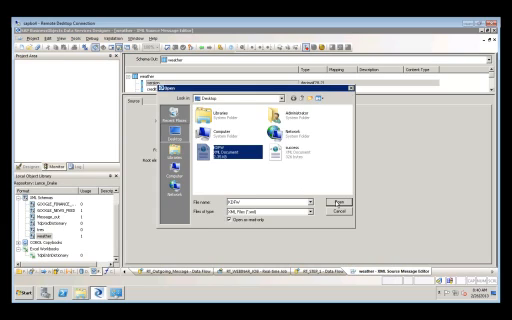
# Step: Select the XML schema file to import as the message format
pyautogui.click(340, 196)
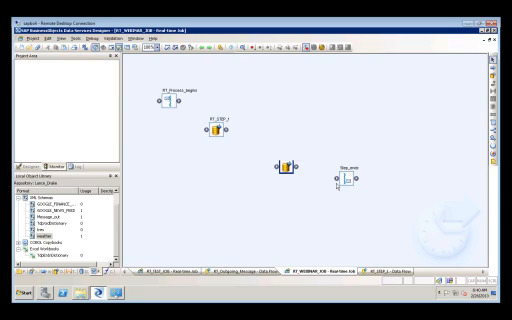
# Step: Place the schema as an XML message target in the empty second data flow
pyautogui.click(288, 166)
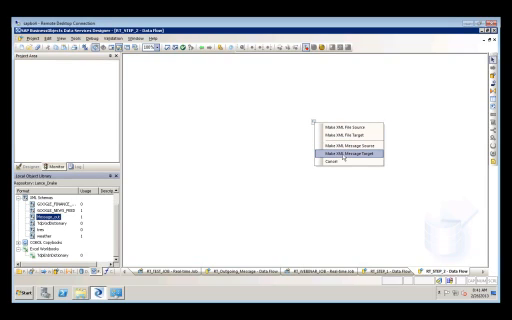
pyautogui.click(346, 152)
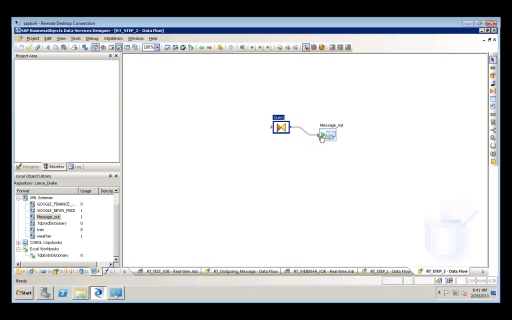
pyautogui.moveTo(160, 130)
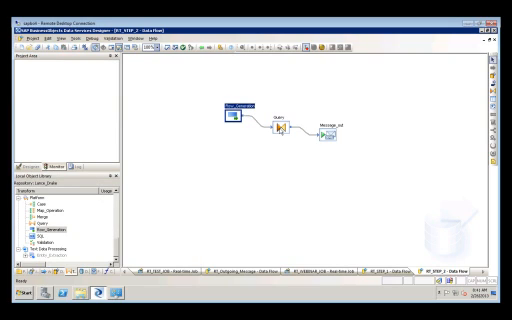
# Step: Map the generated row columns into the query's Schema Out
pyautogui.doubleClick(280, 122)
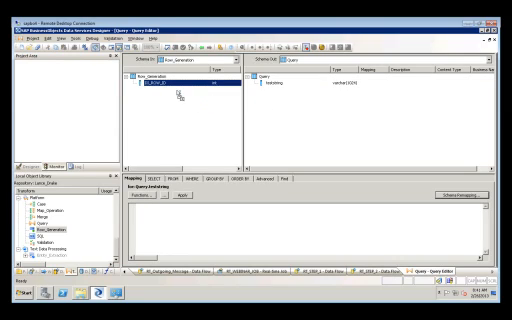
pyautogui.click(290, 84)
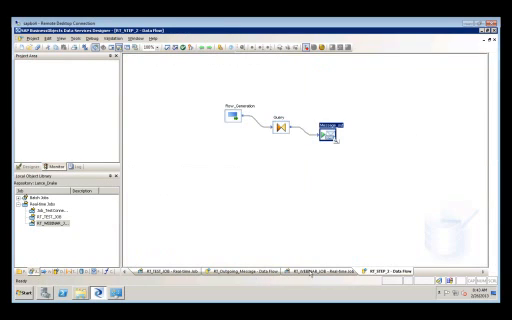
# Step: Switch back to the real-time job showing both data flows chained between its markers
pyautogui.click(318, 268)
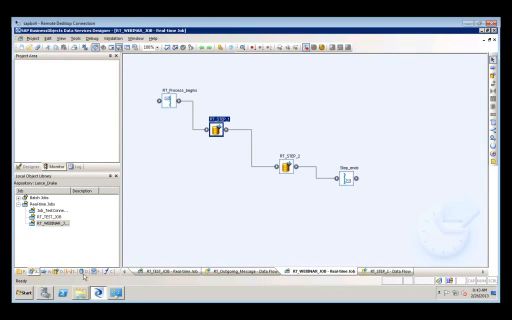